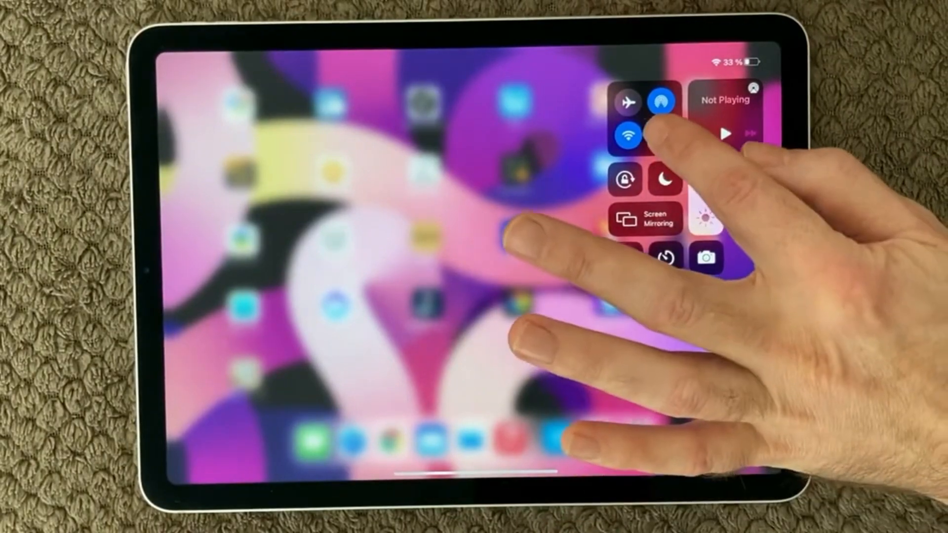
Step: Tap the Bluetooth button in Control Centre to stop new Bluetooth connections
{"action": "left_click", "coordinate": [660, 135]}
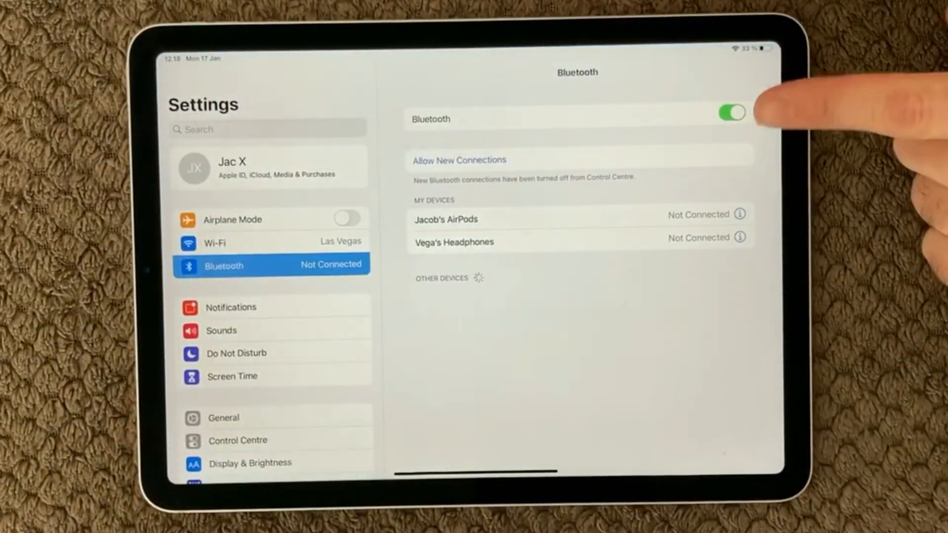
Step: Turn off the Bluetooth toggle on the Settings Bluetooth page
{"action": "left_click", "coordinate": [731, 113]}
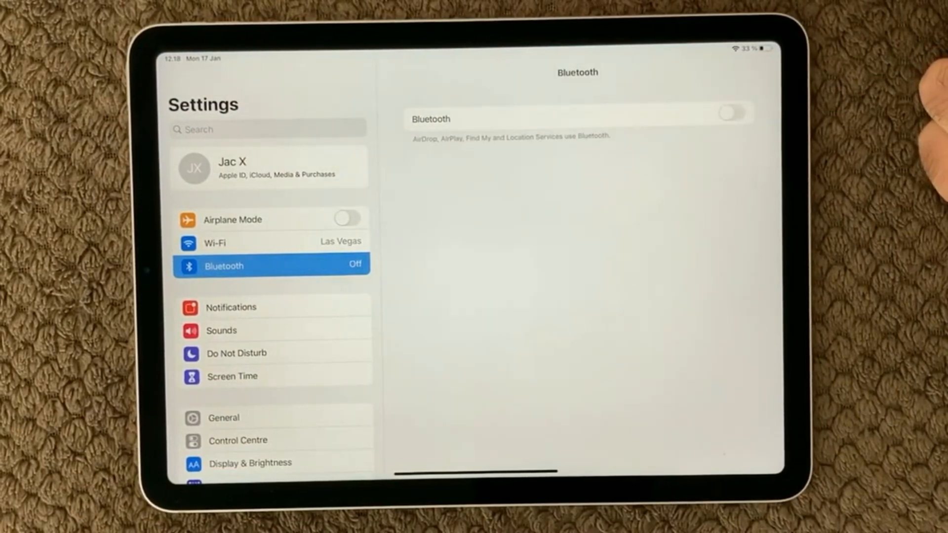